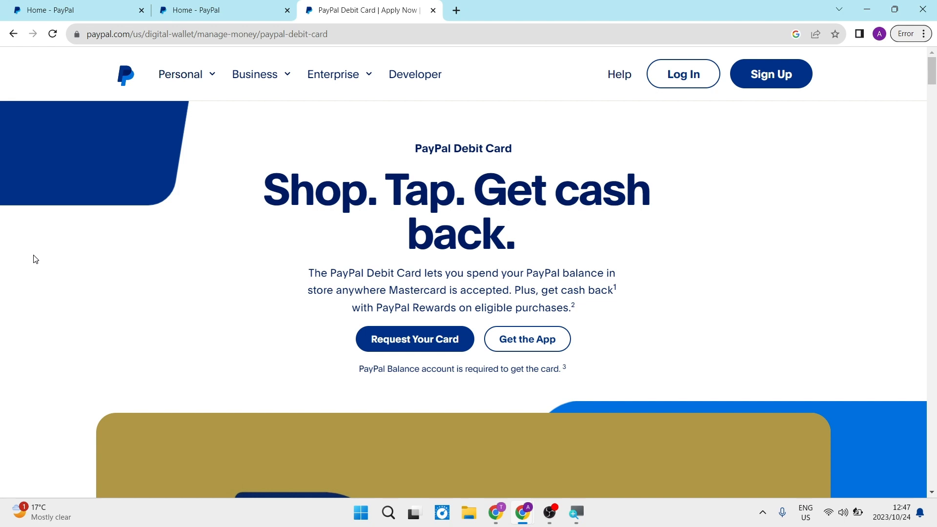
mouse_move(93, 216)
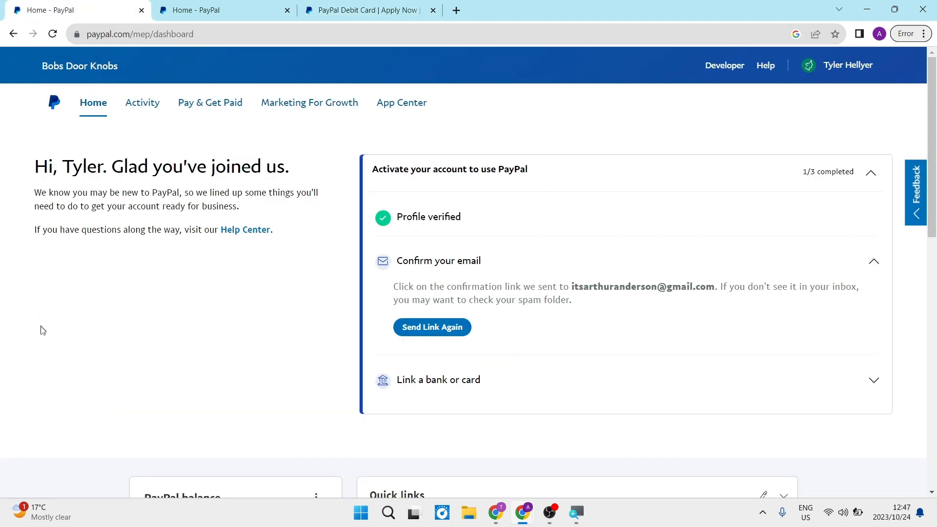
mouse_move(137, 289)
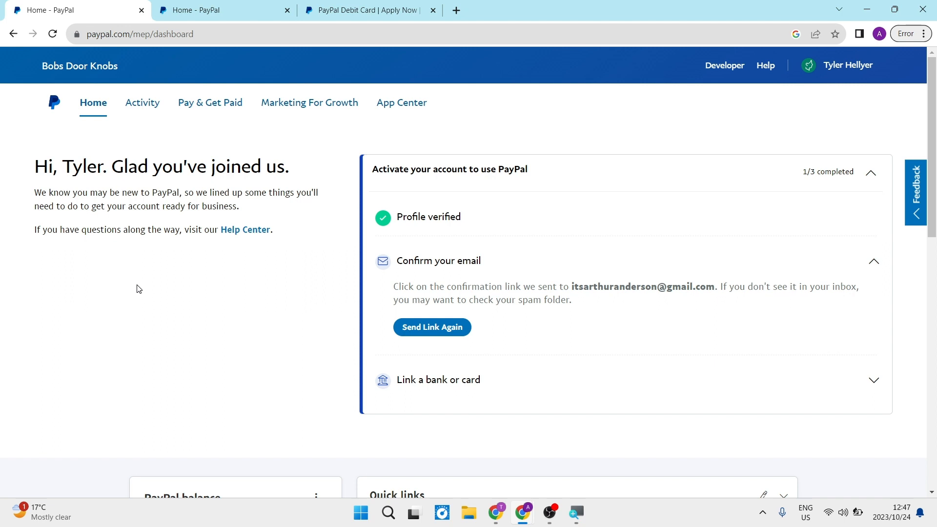
mouse_move(209, 108)
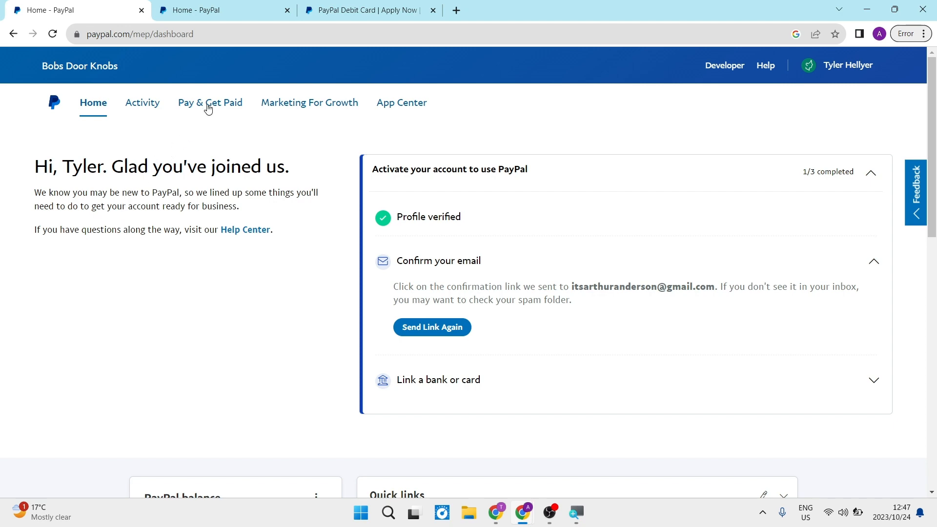
Step: Go from Pay & Get Paid to the Wallet's Banks & Cards page
click(210, 102)
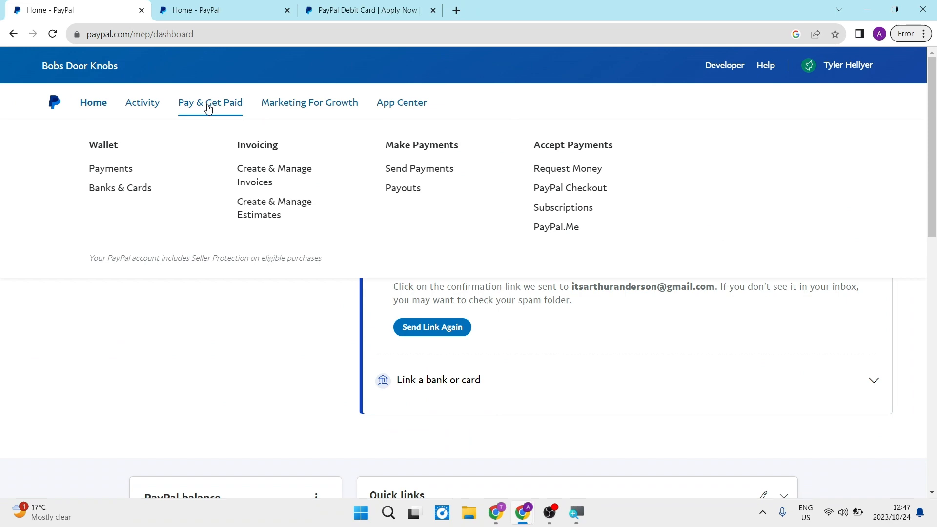
mouse_move(129, 160)
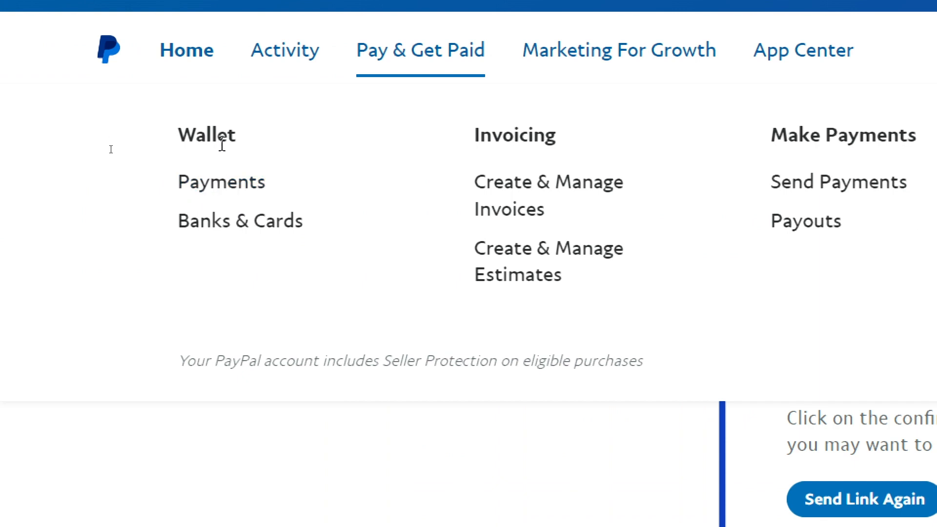
mouse_move(222, 182)
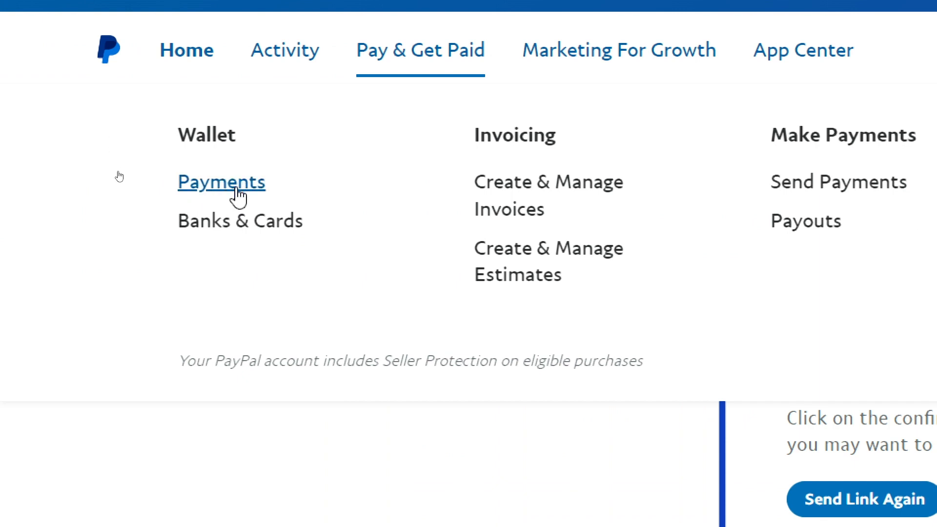
mouse_move(240, 221)
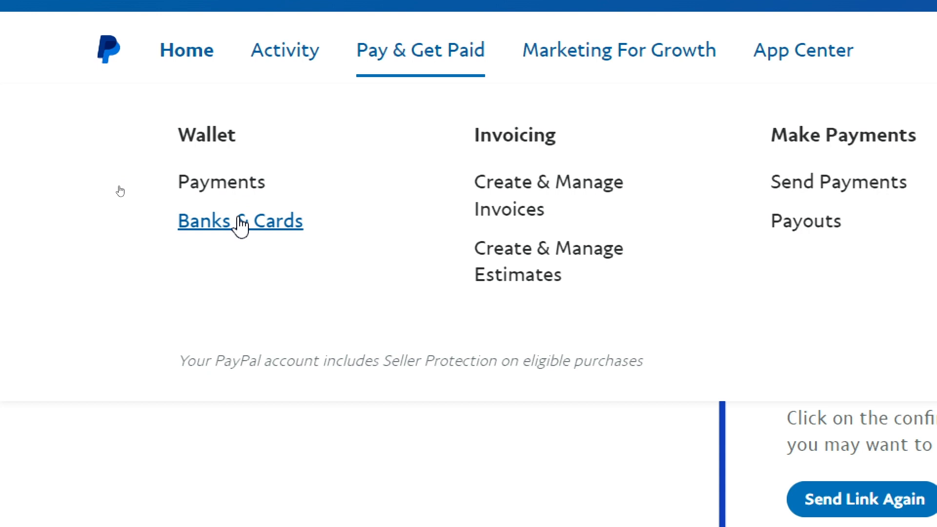
click(240, 222)
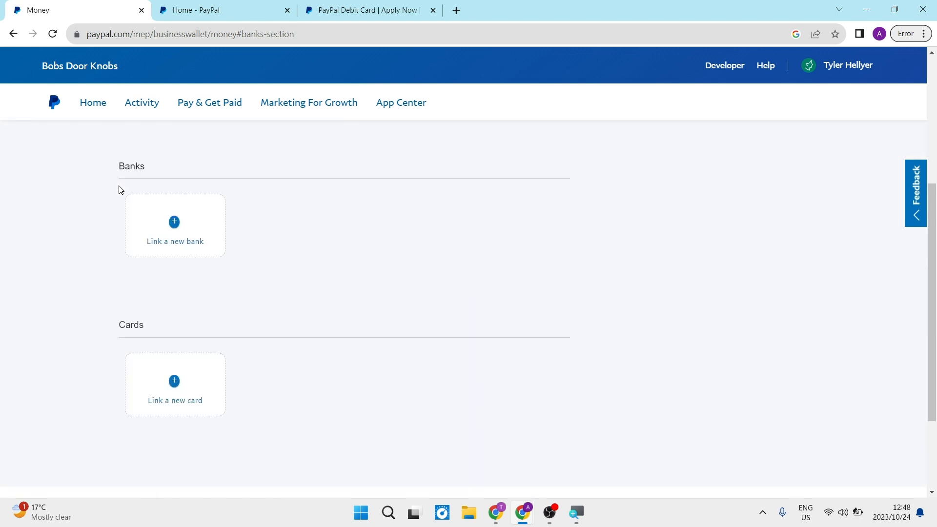
mouse_move(166, 218)
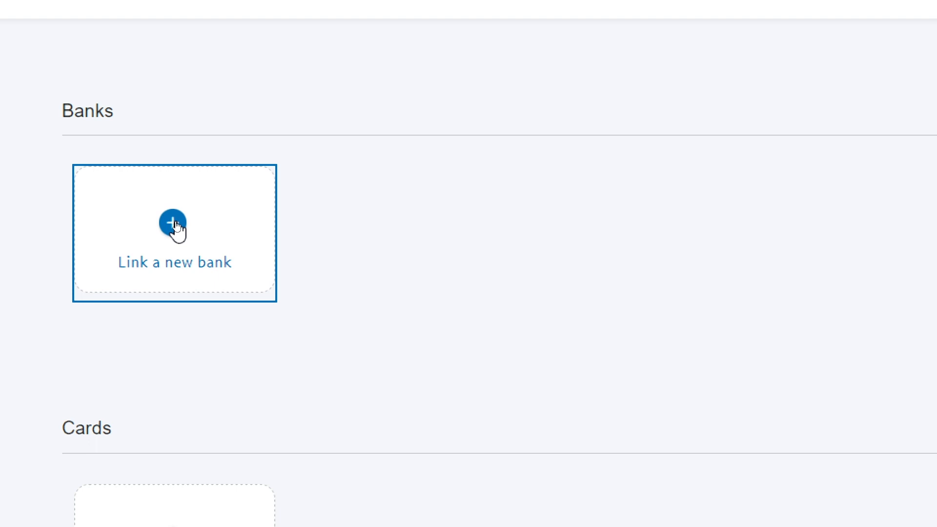
Step: Choose the Link a new bank tile under Banks
click(174, 225)
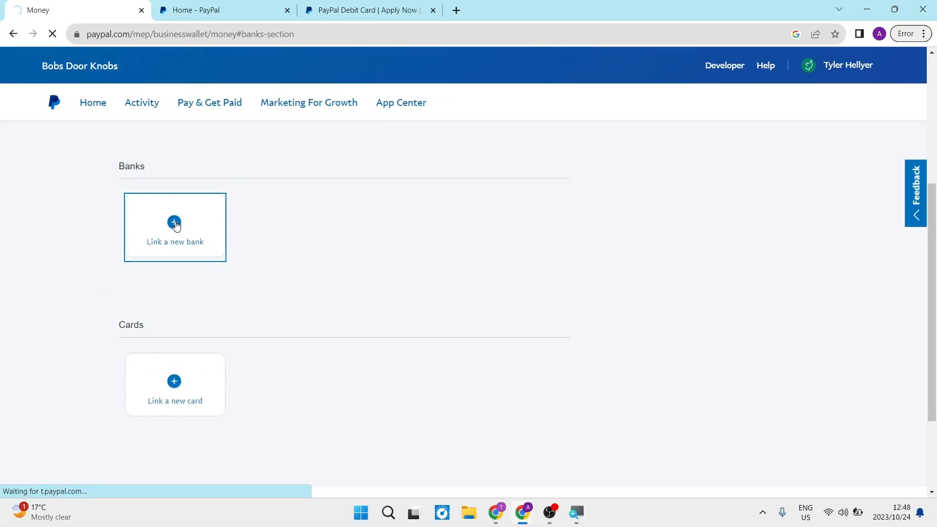
Step: Load the Link a U.S. bank account form with Checking as the account type
click(174, 227)
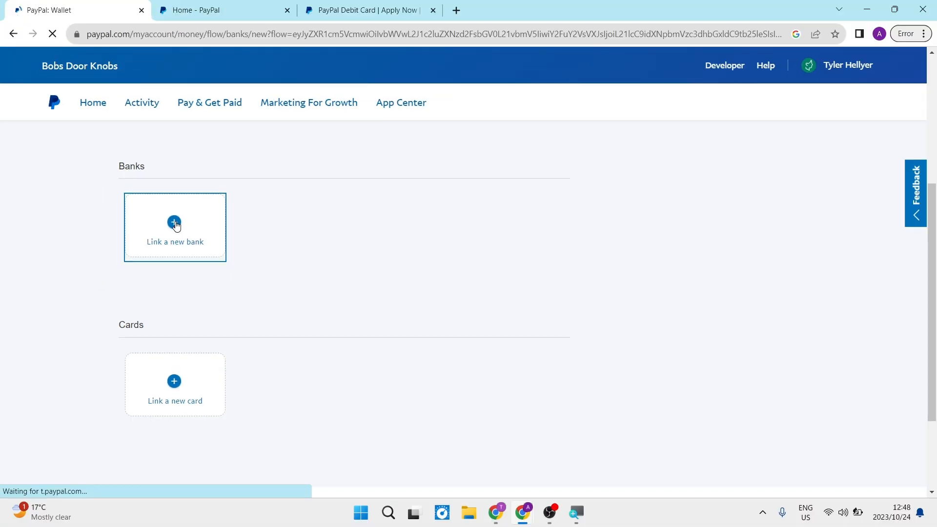
click(175, 227)
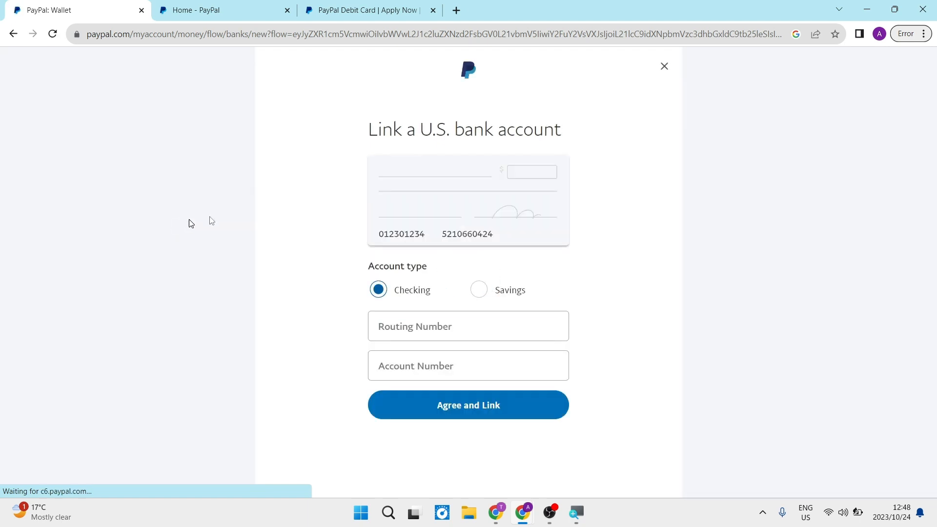
mouse_move(468, 405)
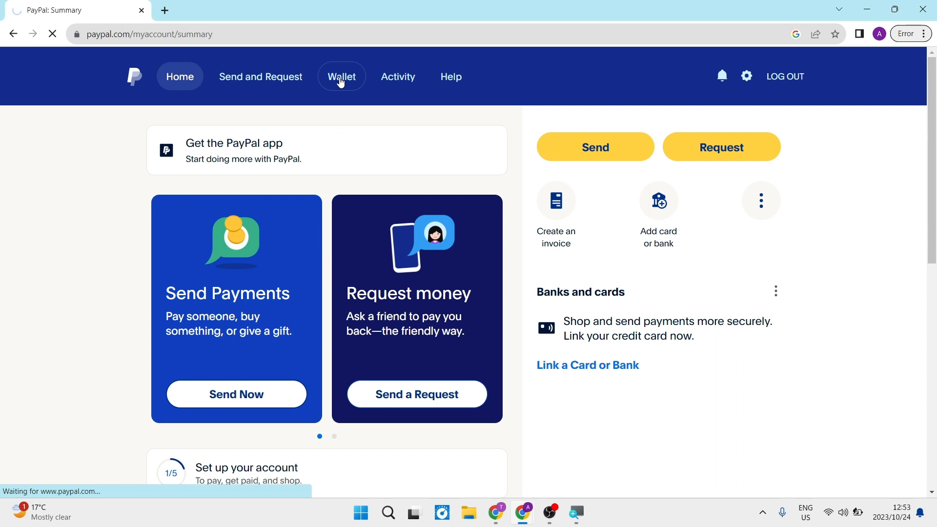
Step: From the personal Wallet showing a $0,00 balance, start linking a bank
click(342, 76)
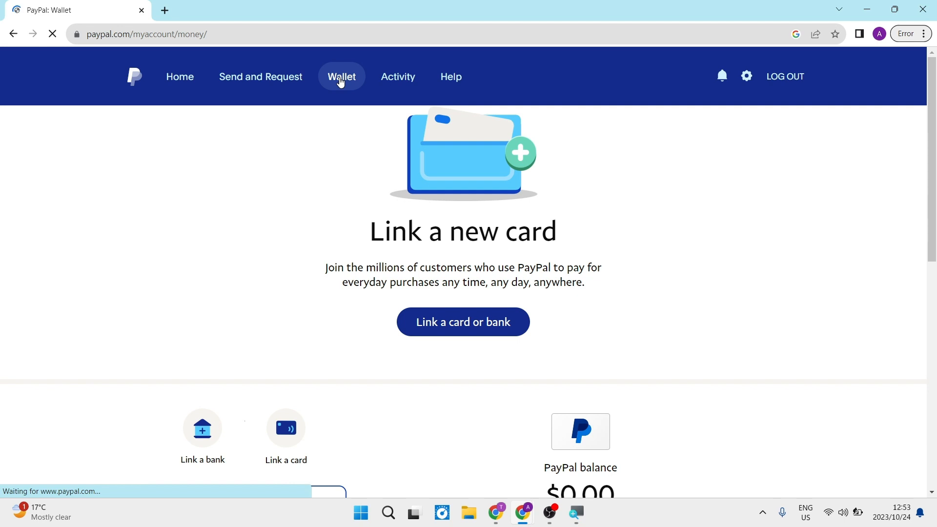
mouse_move(282, 298)
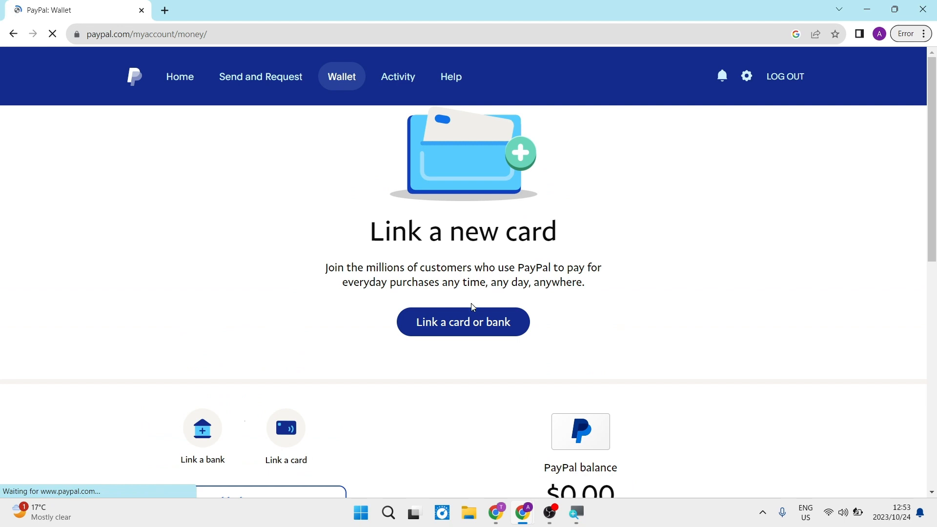
scroll(down, 3)
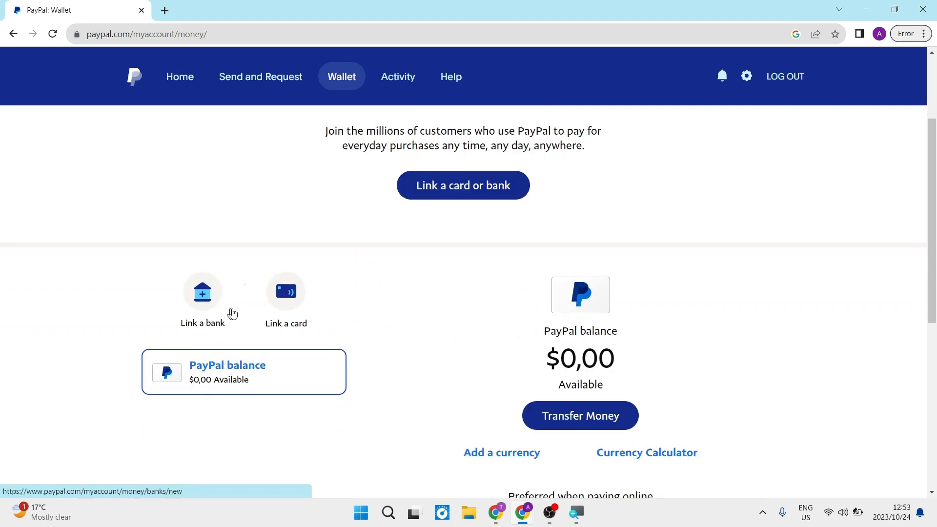
mouse_move(203, 298)
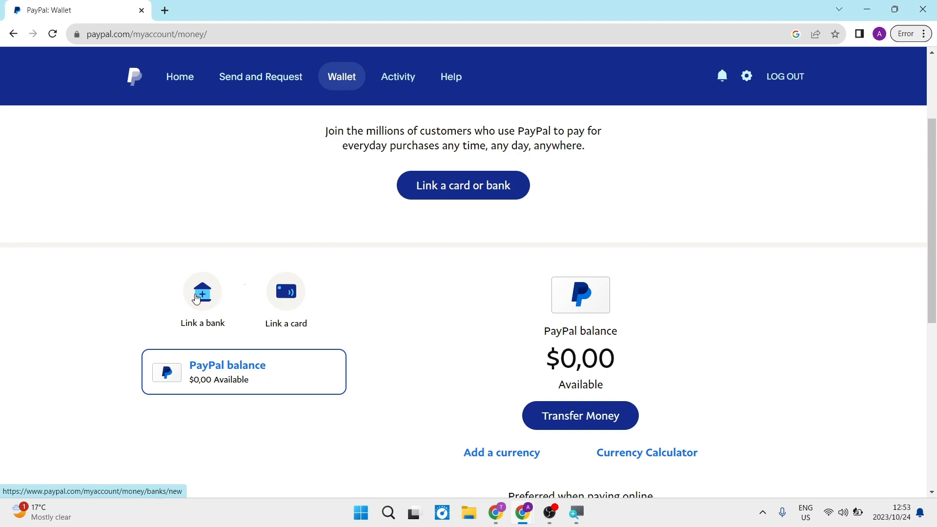
click(203, 293)
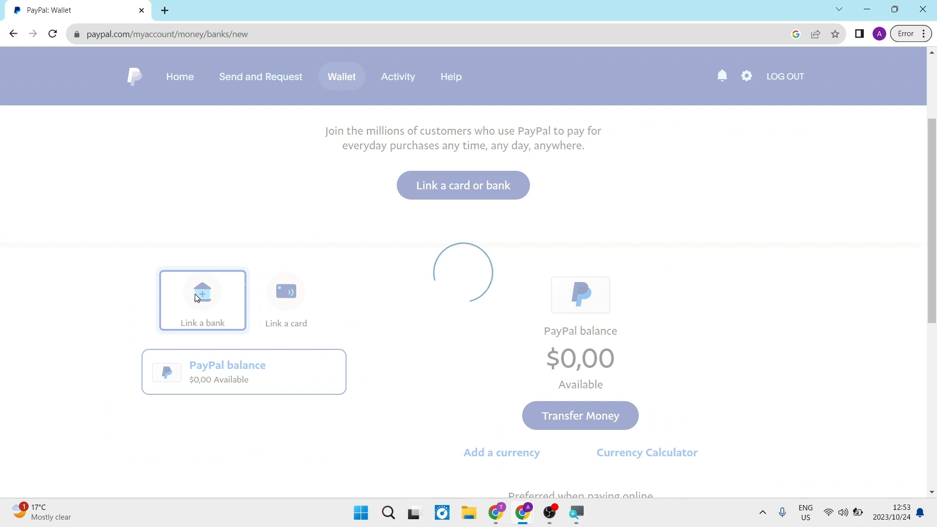
Step: View the personal Link a U.S. bank account form, then close it back to Wallet
click(202, 300)
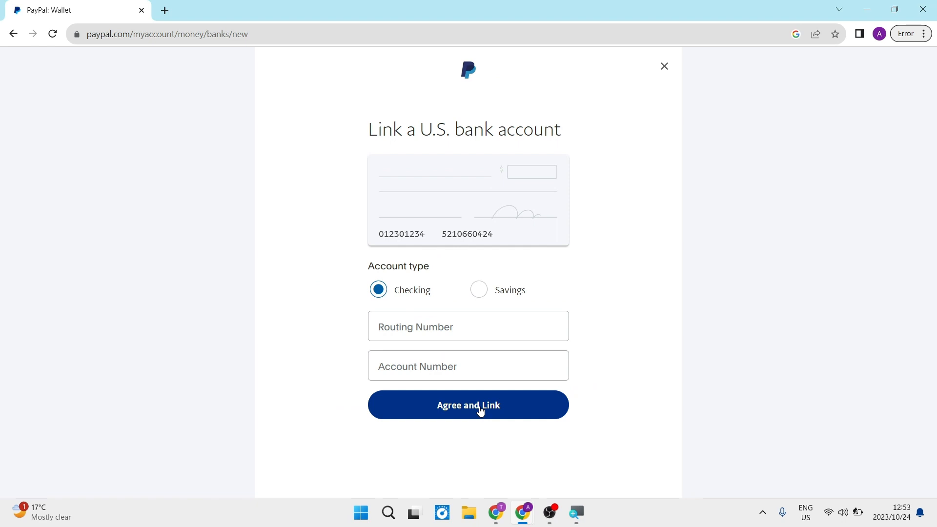
mouse_move(651, 49)
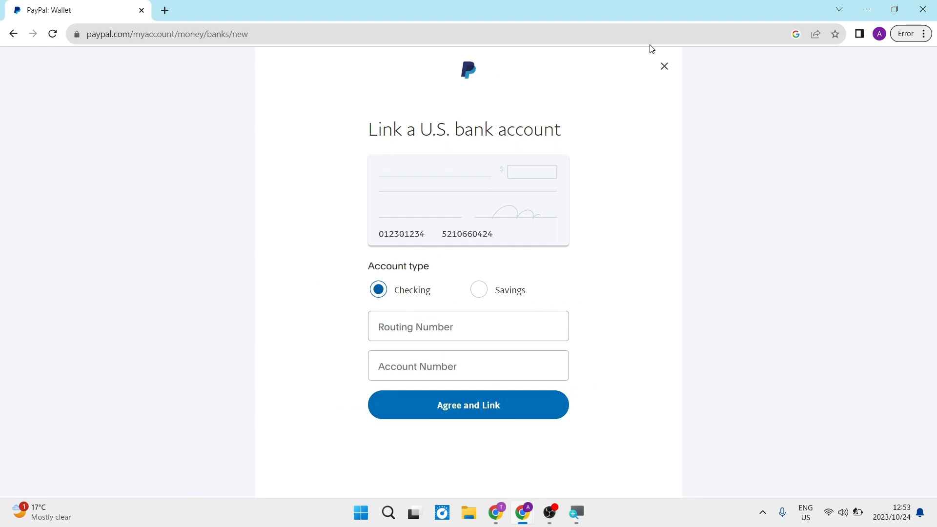
mouse_move(663, 66)
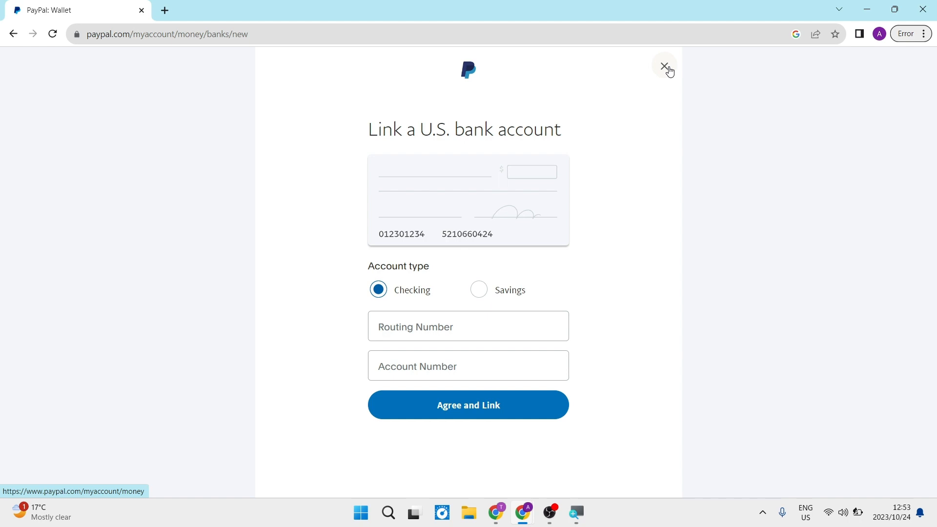
click(664, 66)
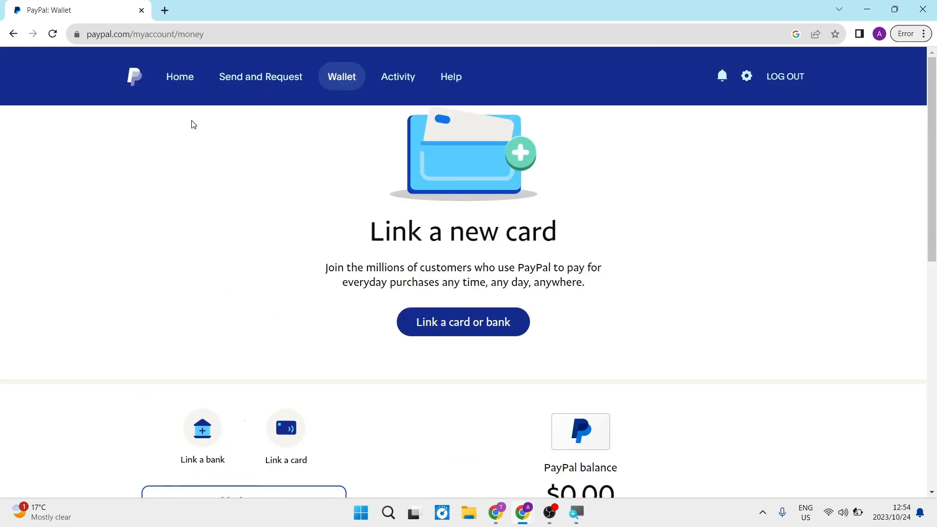
mouse_move(147, 184)
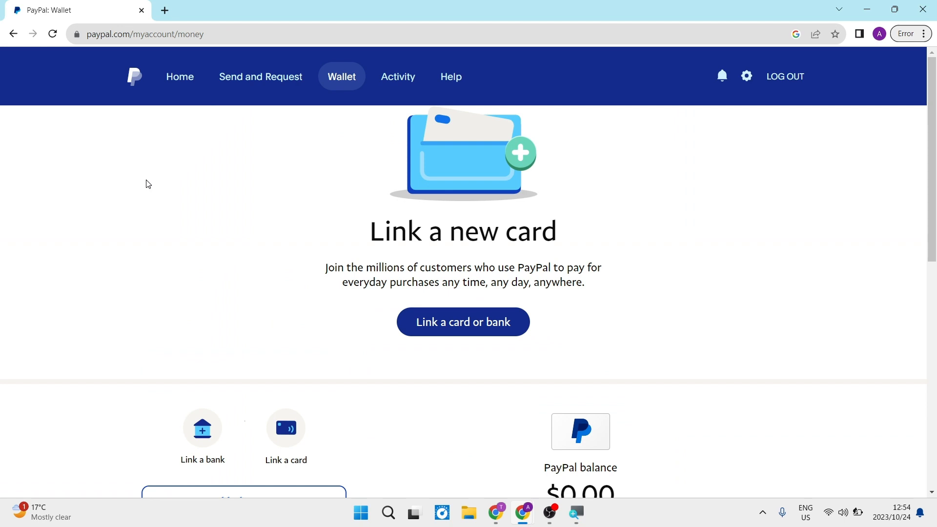